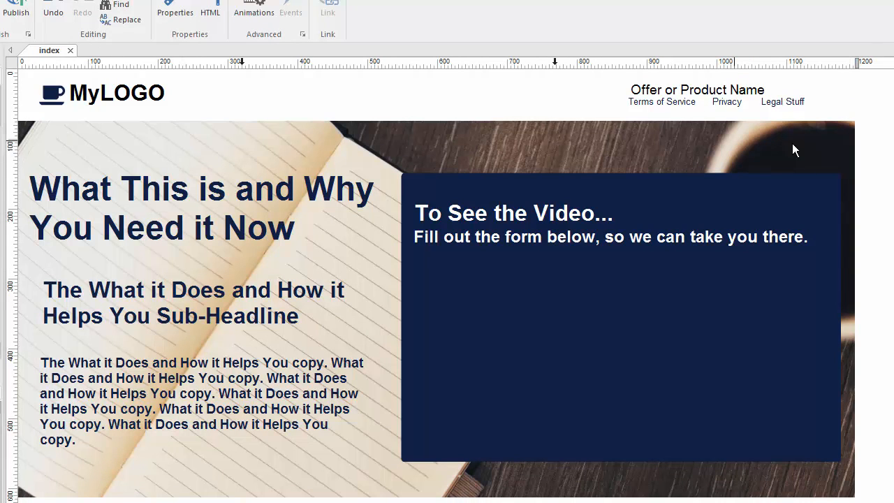
# Scroll through the AWeber sign-up form design showing Name, Email and Get Started Now
pyautogui.scroll(-3)
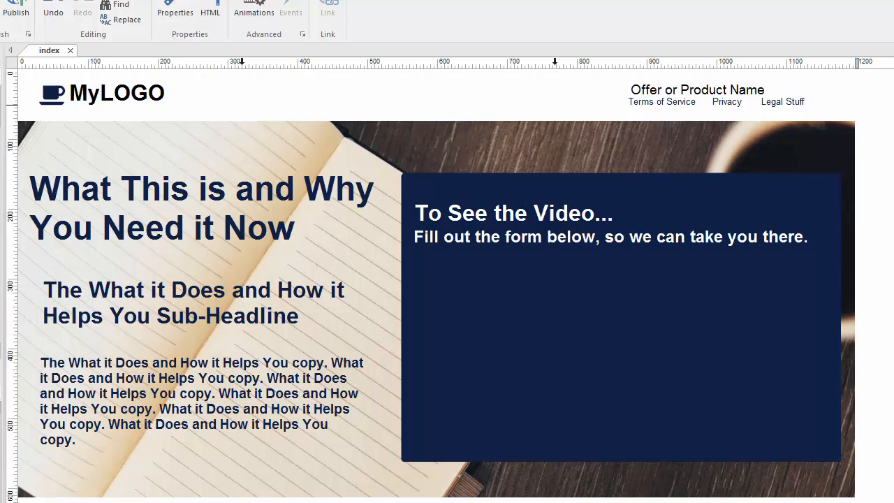
pyautogui.moveTo(557, 448)
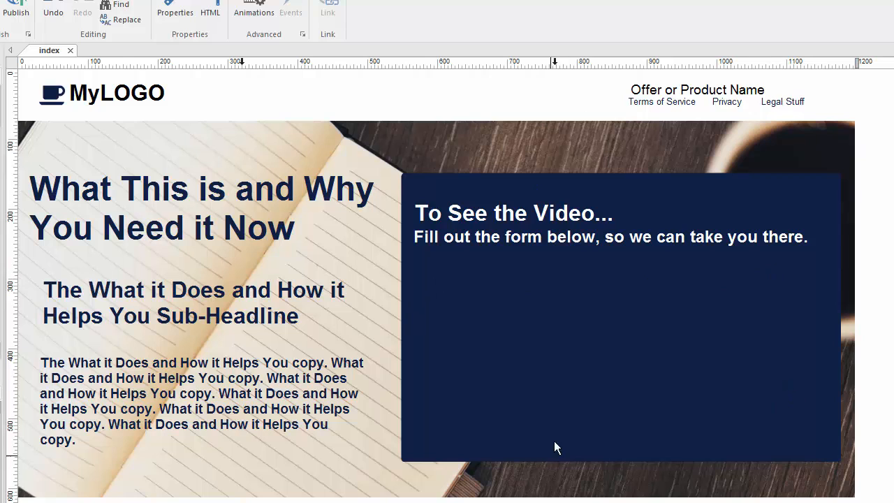
pyautogui.moveTo(519, 404)
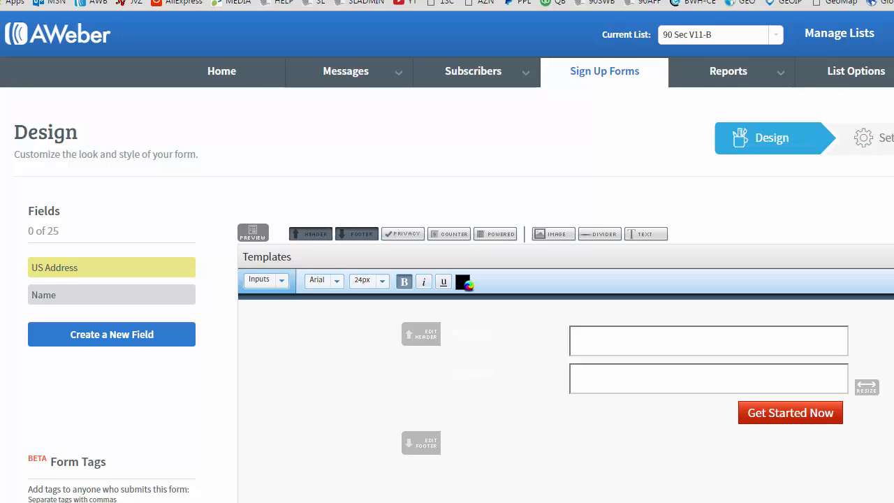
pyautogui.scroll(-3)
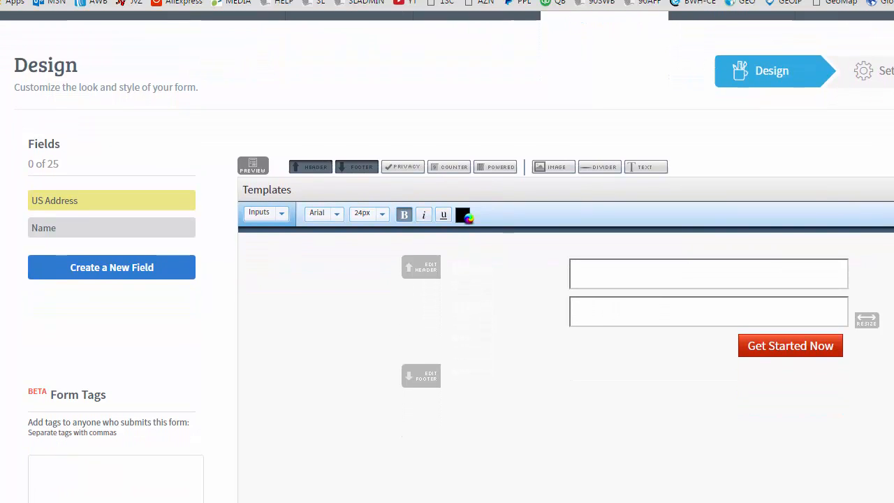
pyautogui.scroll(-3)
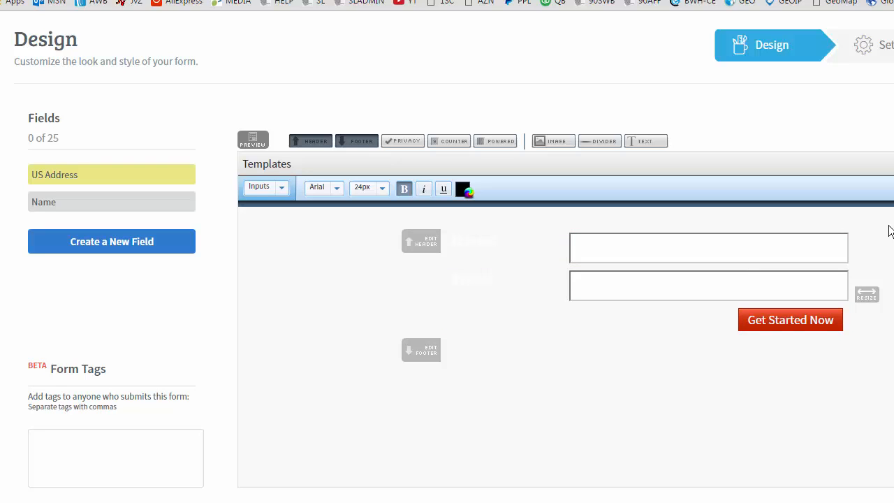
pyautogui.moveTo(616, 245)
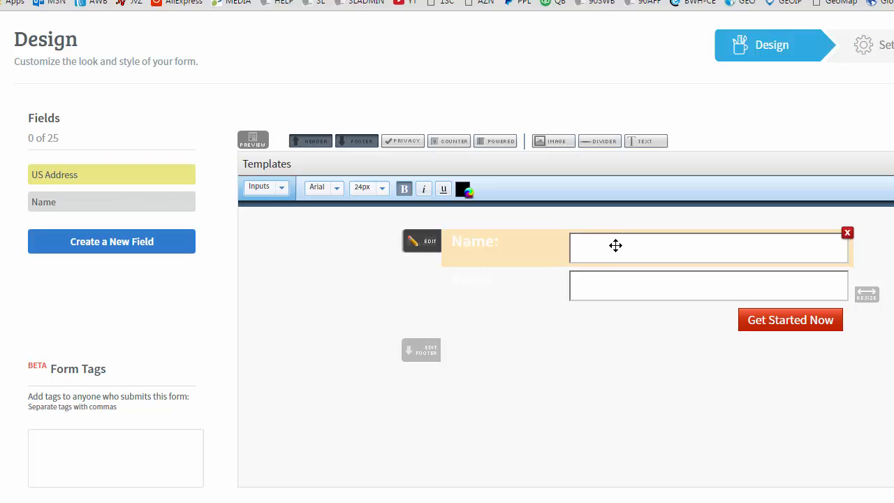
pyautogui.moveTo(484, 247)
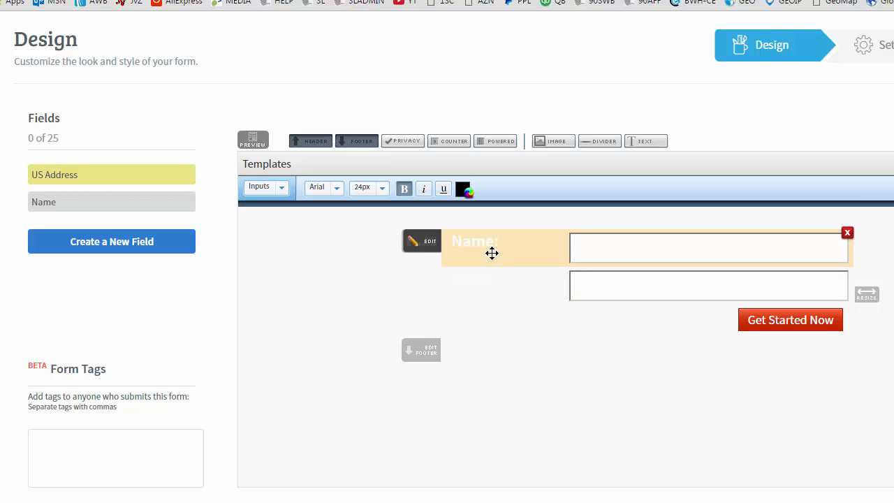
pyautogui.moveTo(538, 301)
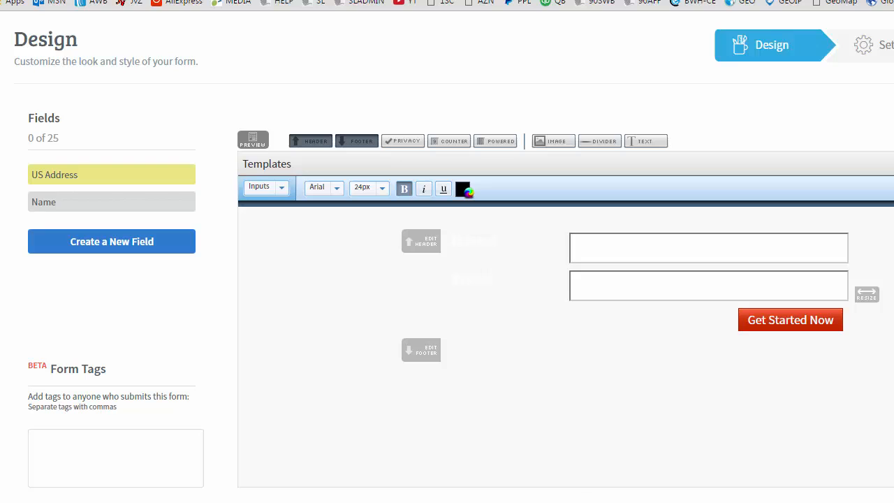
pyautogui.moveTo(506, 494)
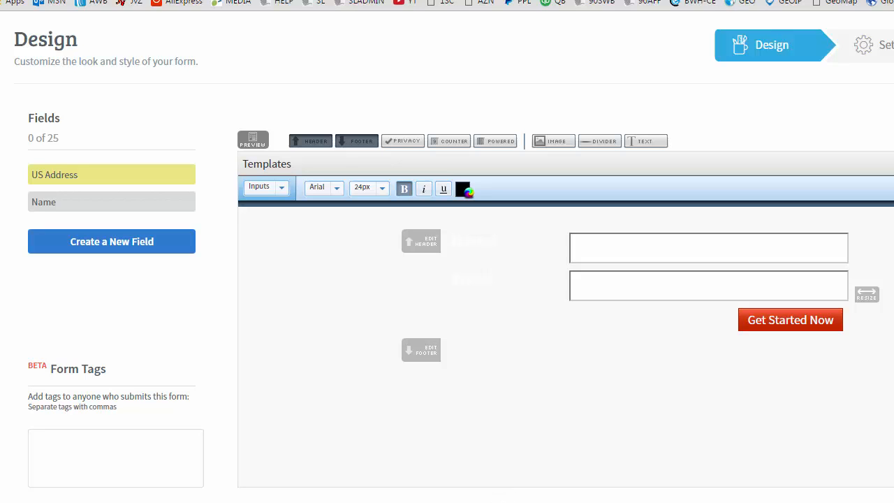
pyautogui.scroll(-3)
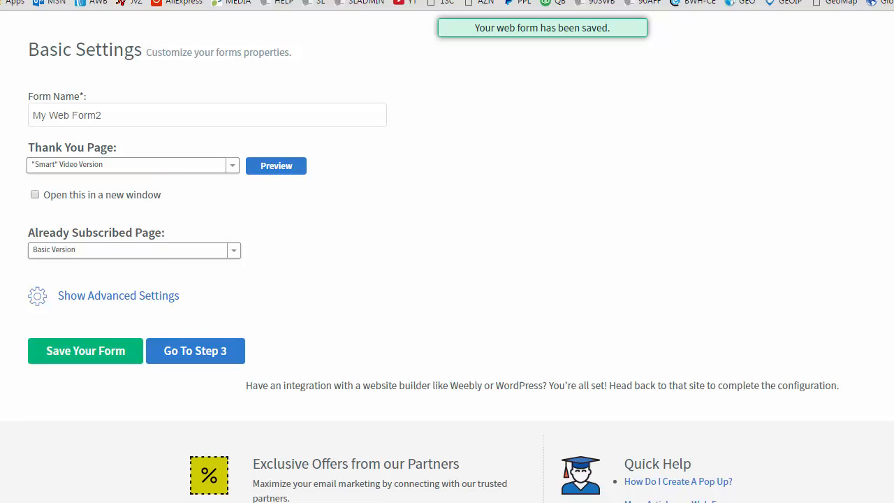
pyautogui.moveTo(323, 291)
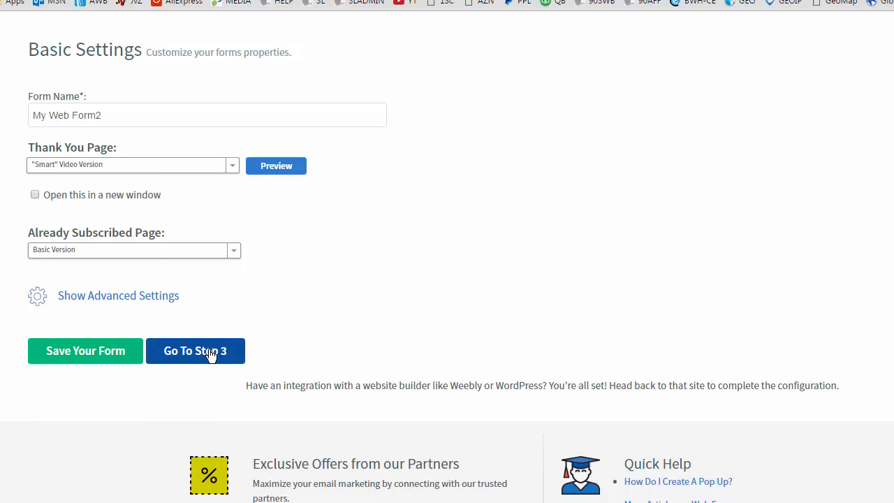
# Proceed from the saved form settings to the publishing step (Step 3)
pyautogui.click(195, 351)
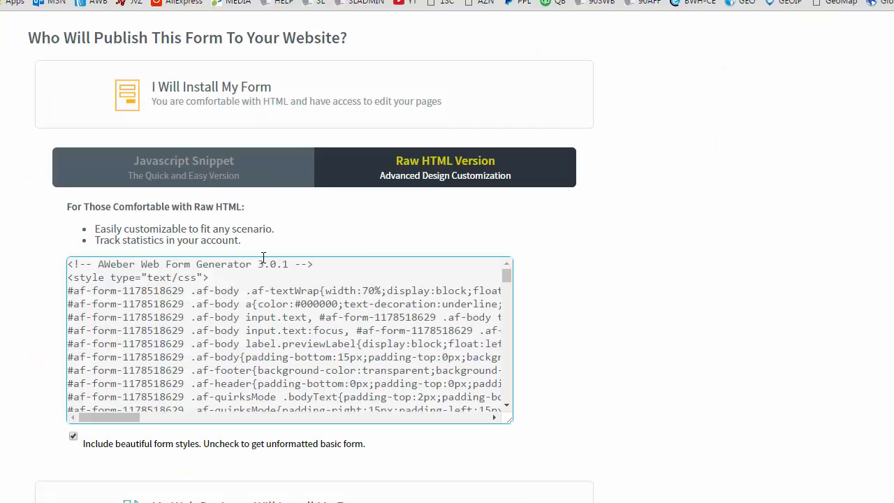
# Preview the JavaScript snippet, then return to the raw HTML form code
pyautogui.click(183, 167)
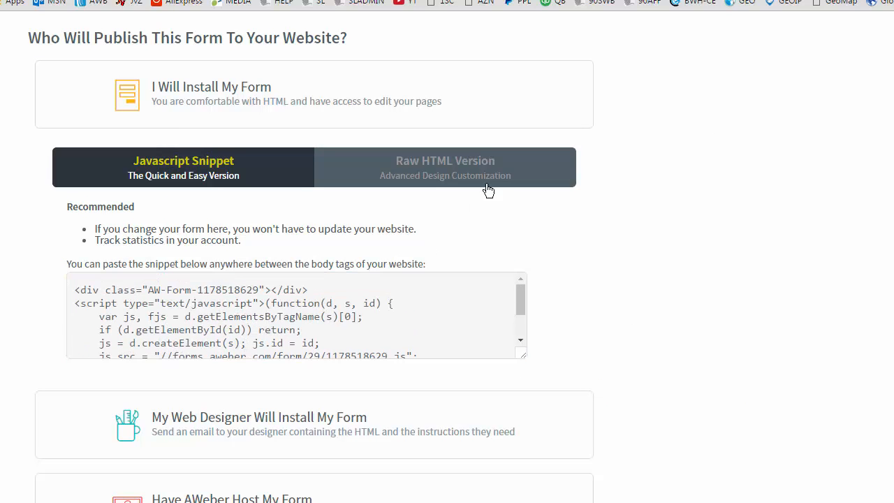
pyautogui.click(445, 167)
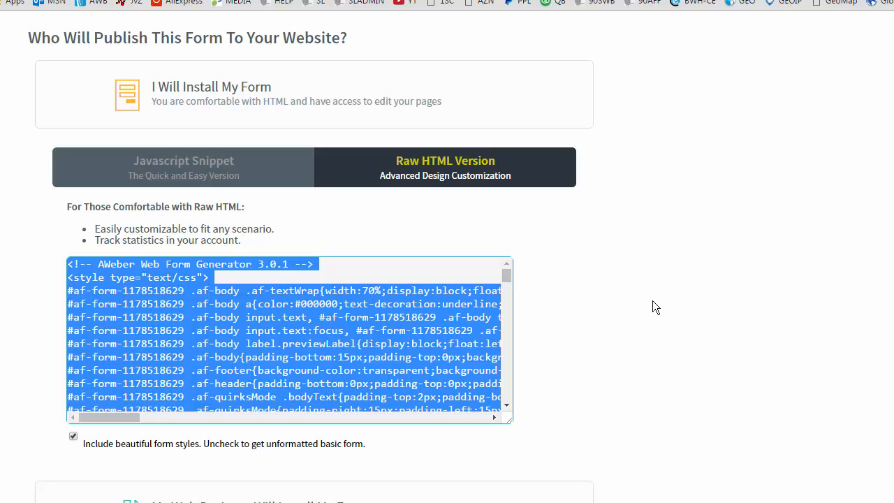
pyautogui.moveTo(318, 343)
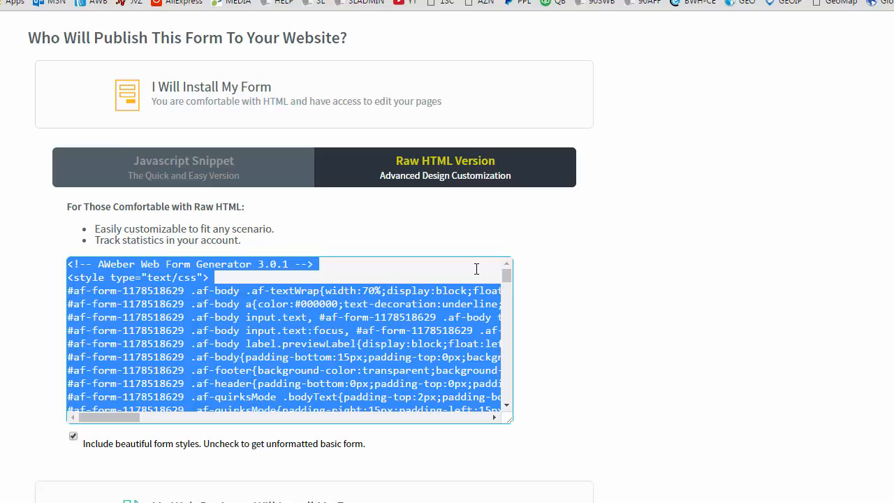
pyautogui.moveTo(548, 308)
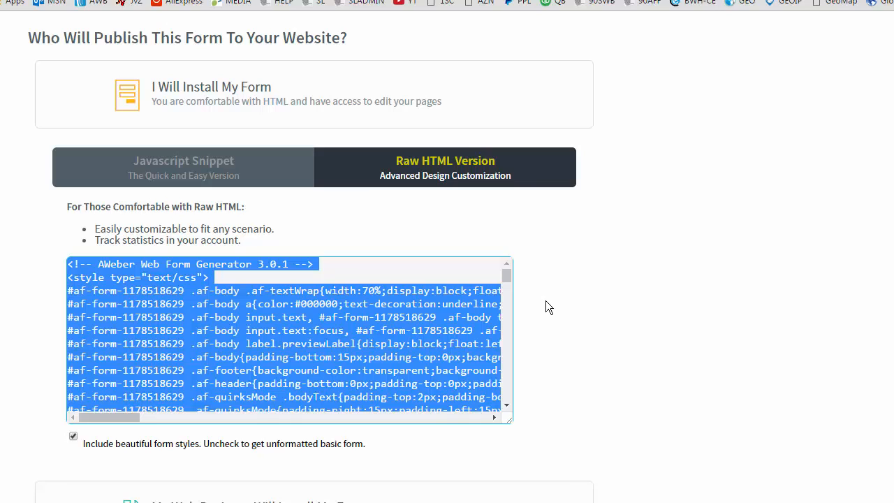
pyautogui.moveTo(301, 398)
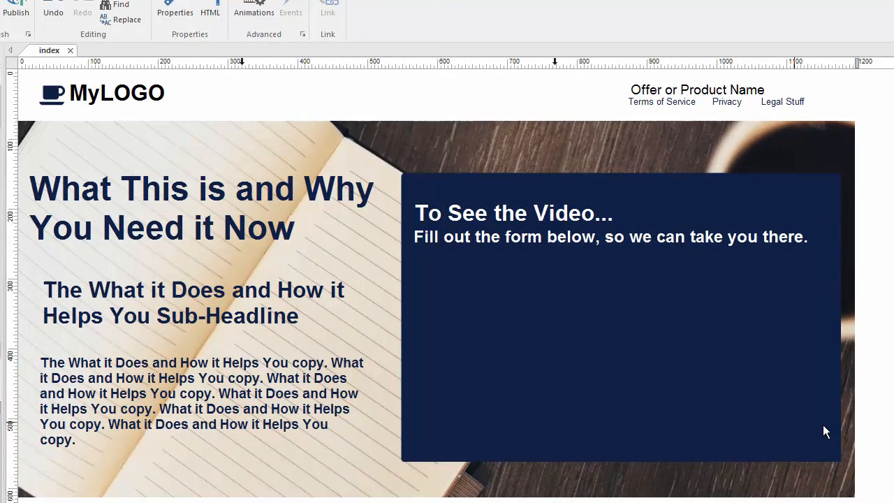
pyautogui.moveTo(701, 456)
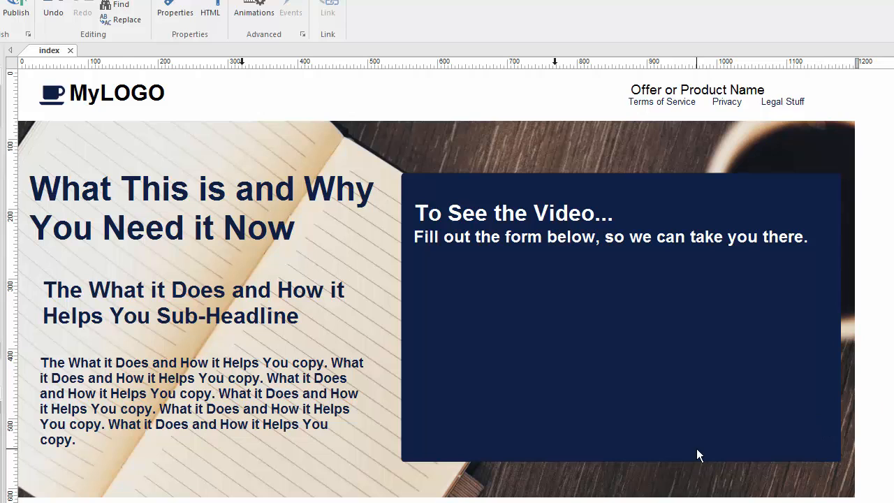
pyautogui.moveTo(626, 302)
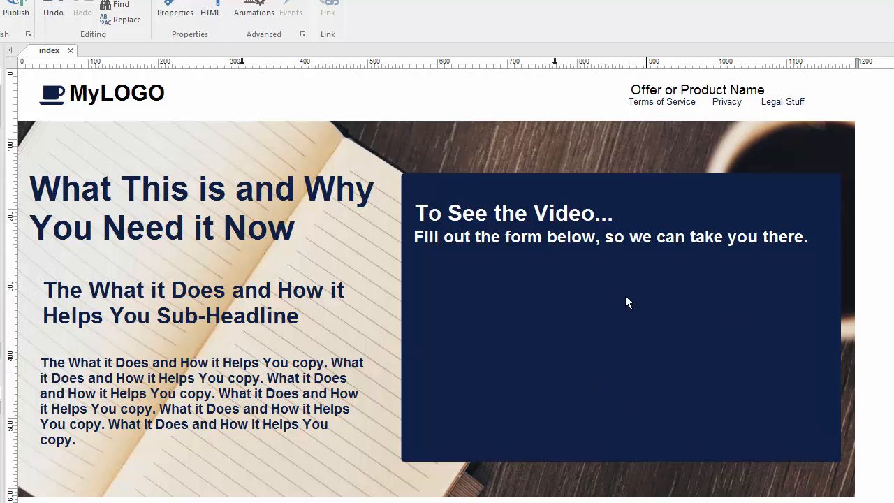
pyautogui.moveTo(540, 302)
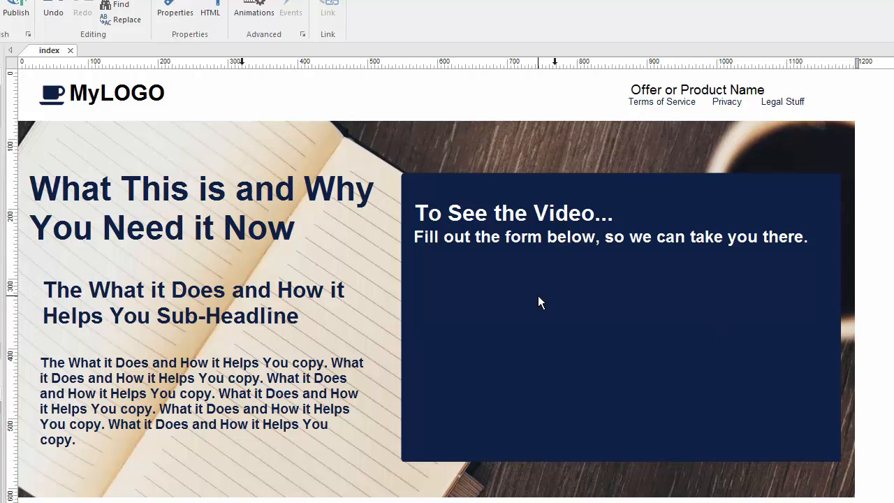
pyautogui.moveTo(597, 336)
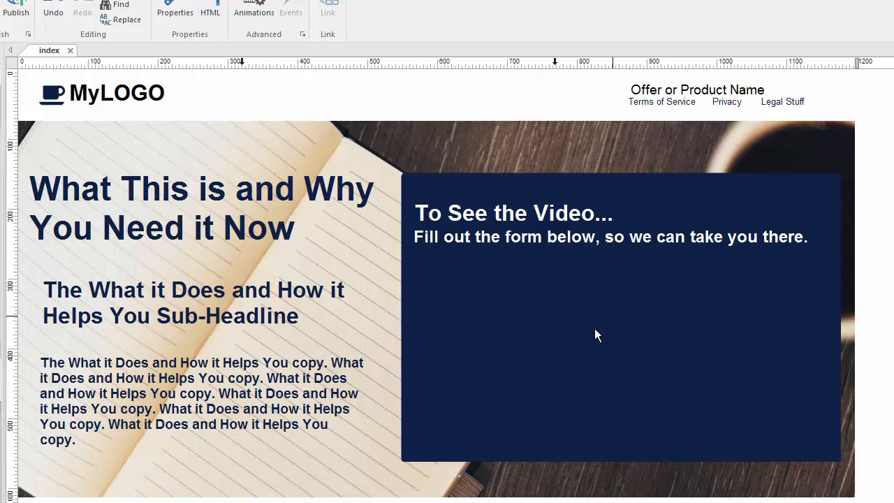
pyautogui.moveTo(701, 436)
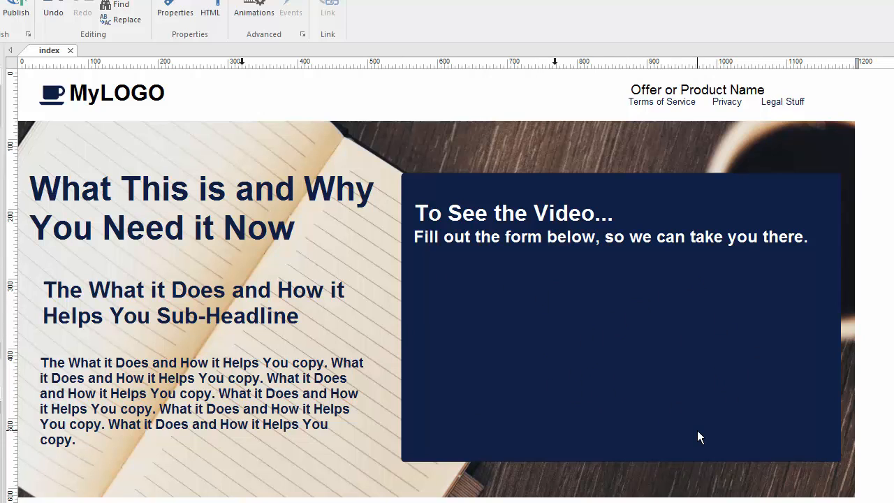
pyautogui.moveTo(642, 346)
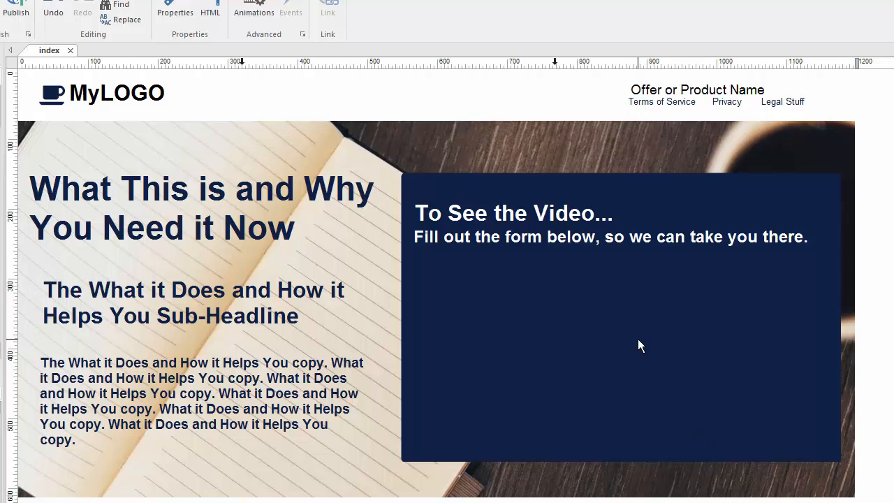
pyautogui.moveTo(618, 317)
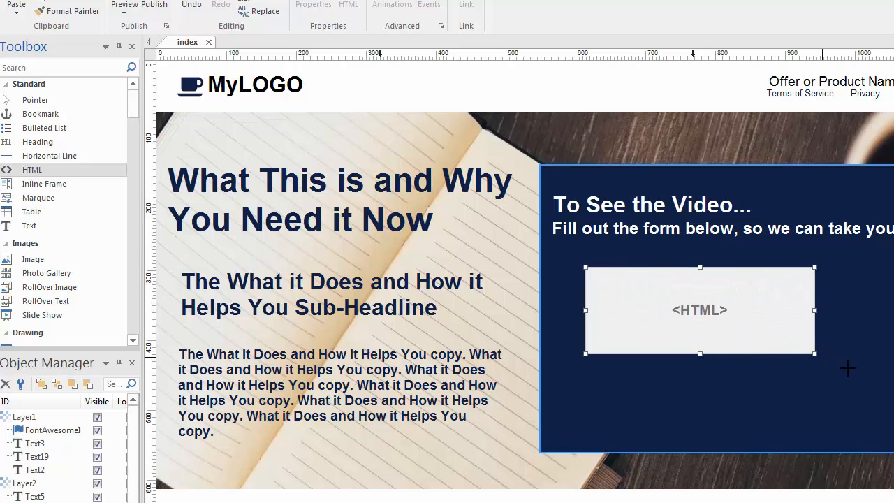
# Paste the AWeber form code into the HTML object's properties and confirm
pyautogui.doubleClick(699, 310)
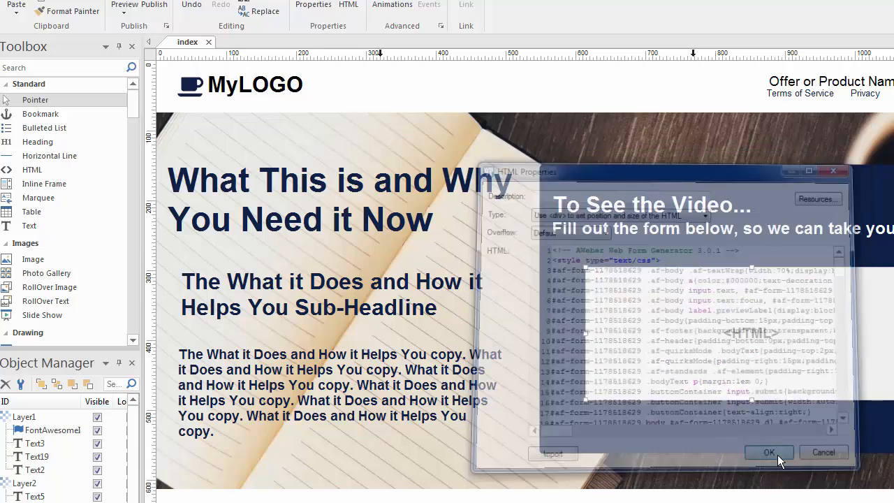
pyautogui.click(769, 452)
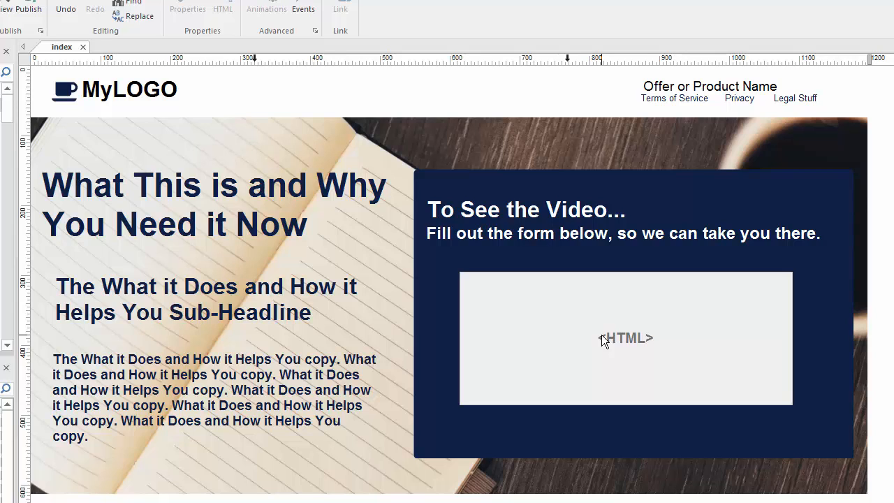
pyautogui.moveTo(608, 336)
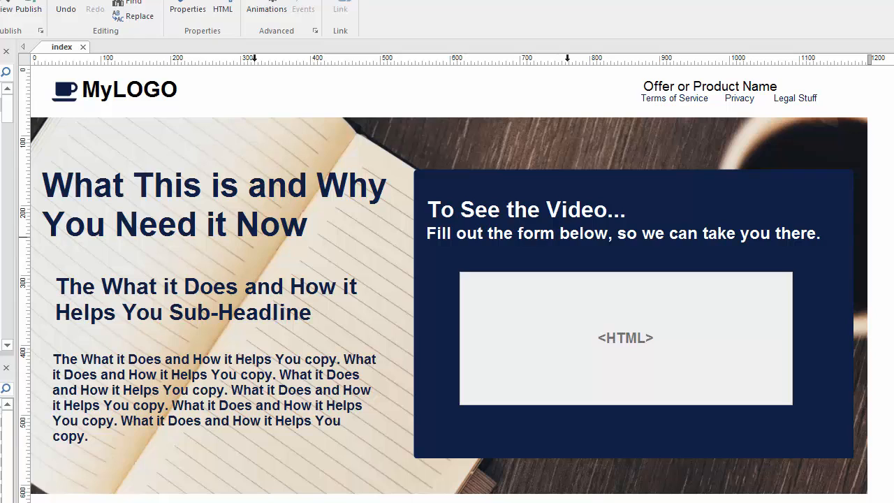
# Open thanks.html, showing 'Thanks! Here's your Free Video' with the YouTube video
pyautogui.click(102, 46)
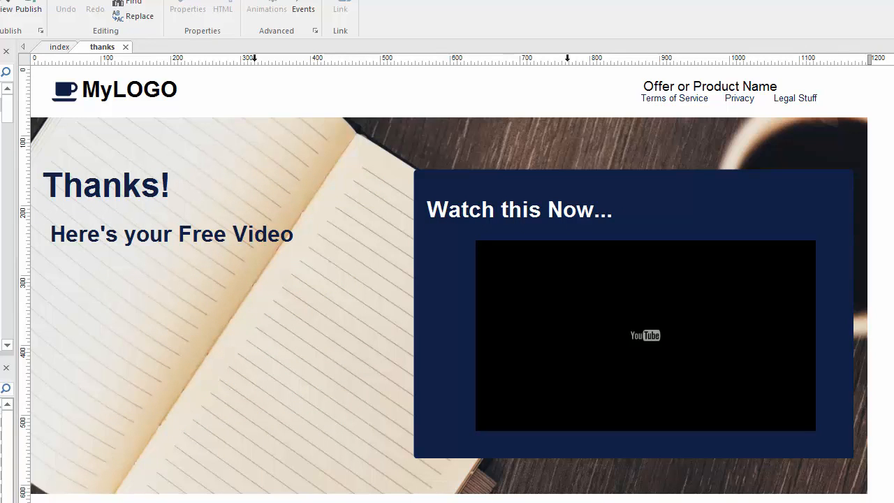
pyautogui.moveTo(791, 272)
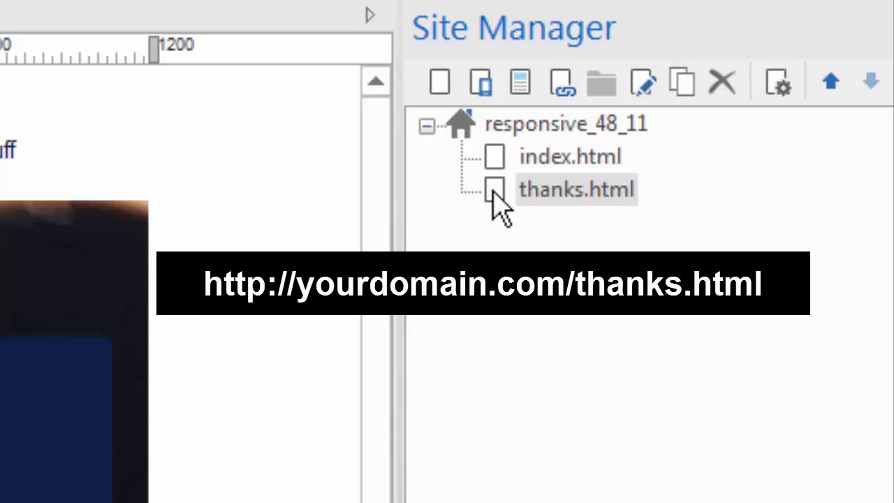
pyautogui.moveTo(517, 210)
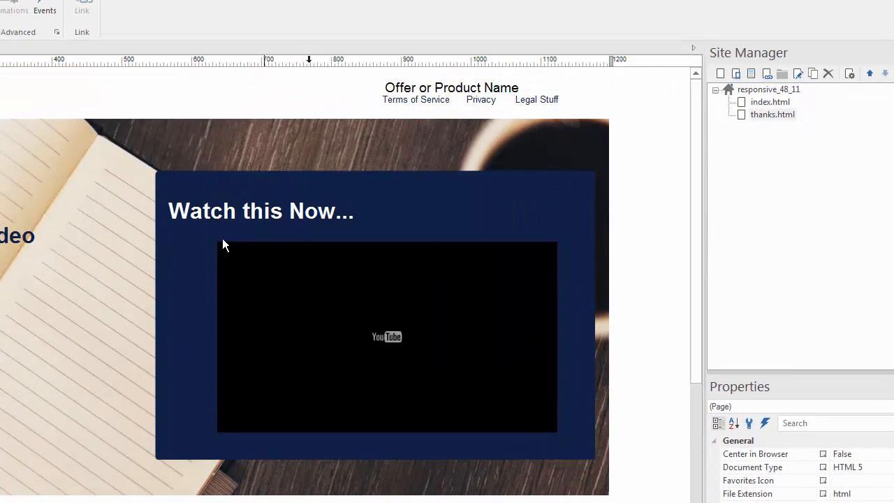
pyautogui.moveTo(255, 320)
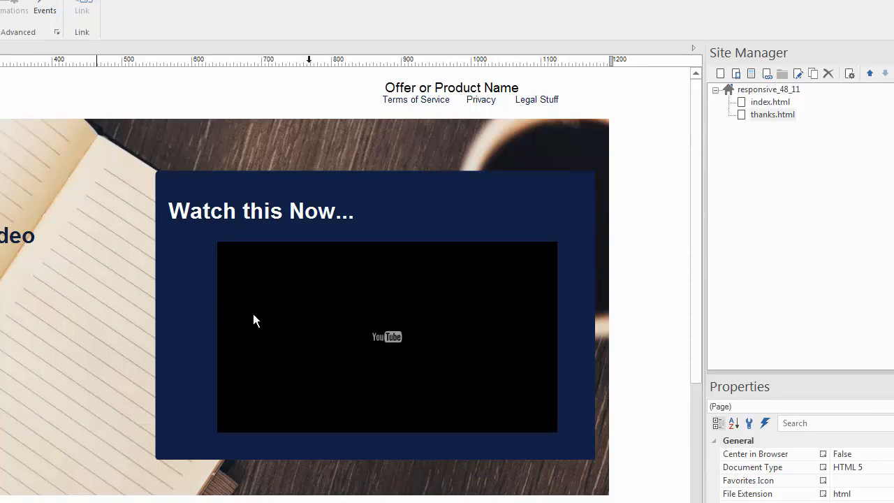
pyautogui.moveTo(764, 138)
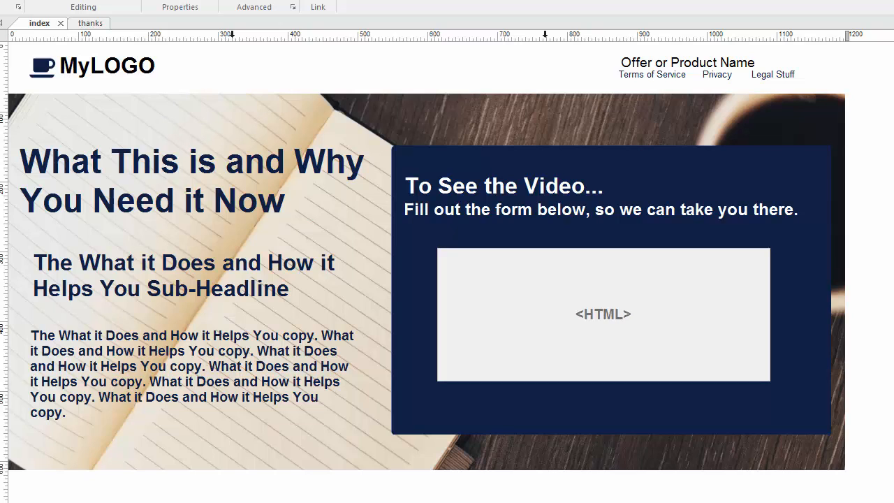
pyautogui.moveTo(663, 386)
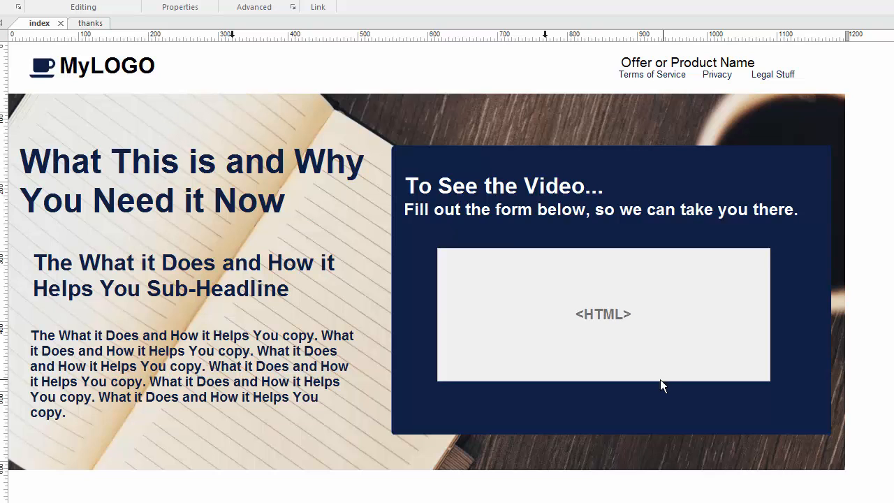
pyautogui.doubleClick(603, 314)
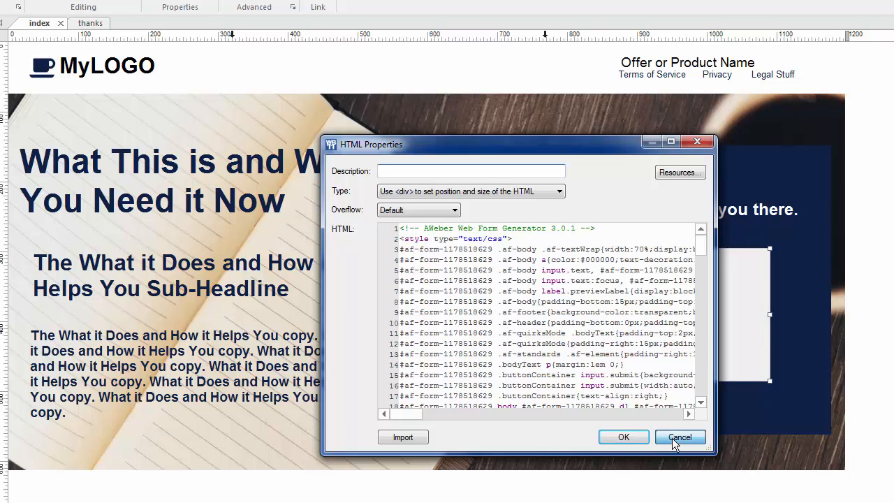
pyautogui.click(680, 437)
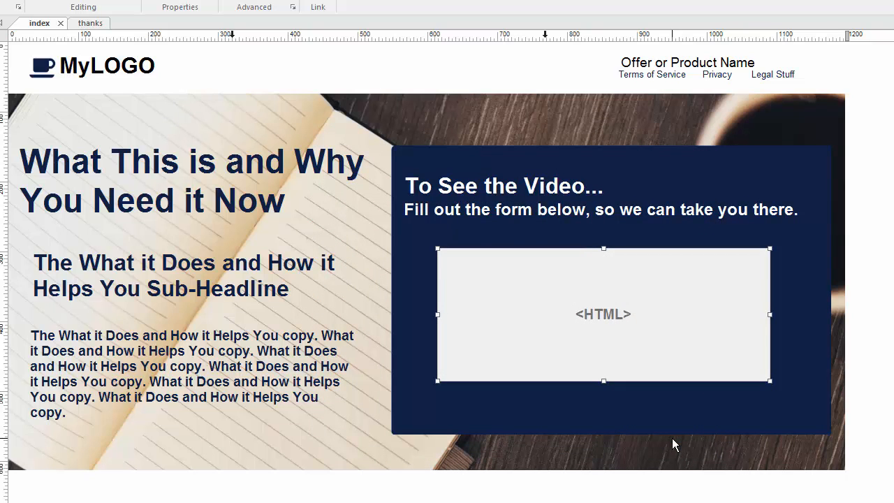